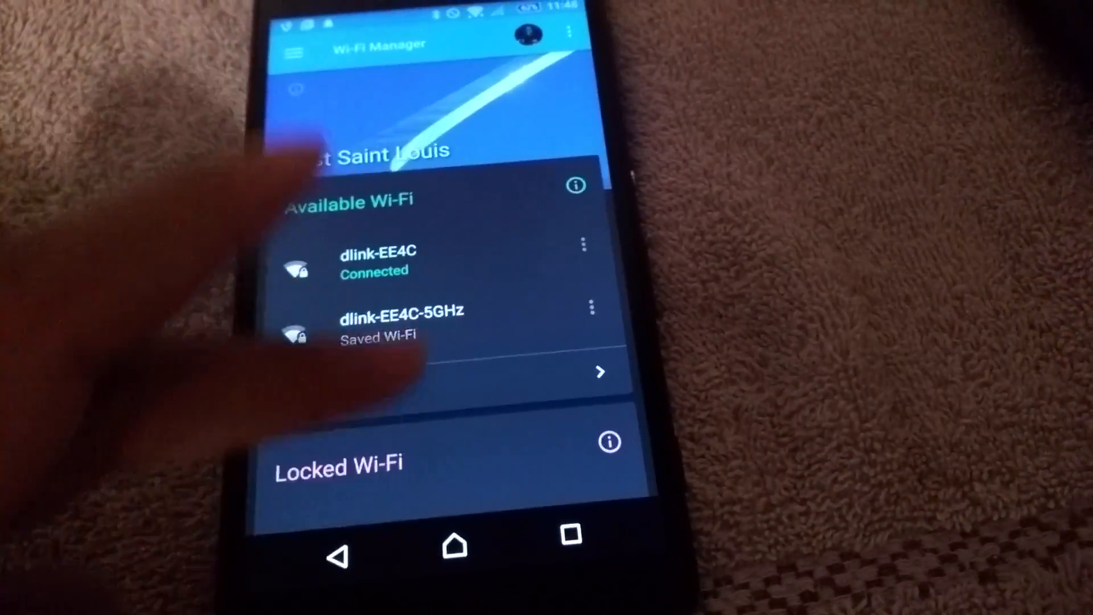
- Reach the Download Wi-Fi maps screen via the navigation drawer's Offline cities entry
{"action": "scroll", "scroll_direction": "down", "scroll_amount": 3}
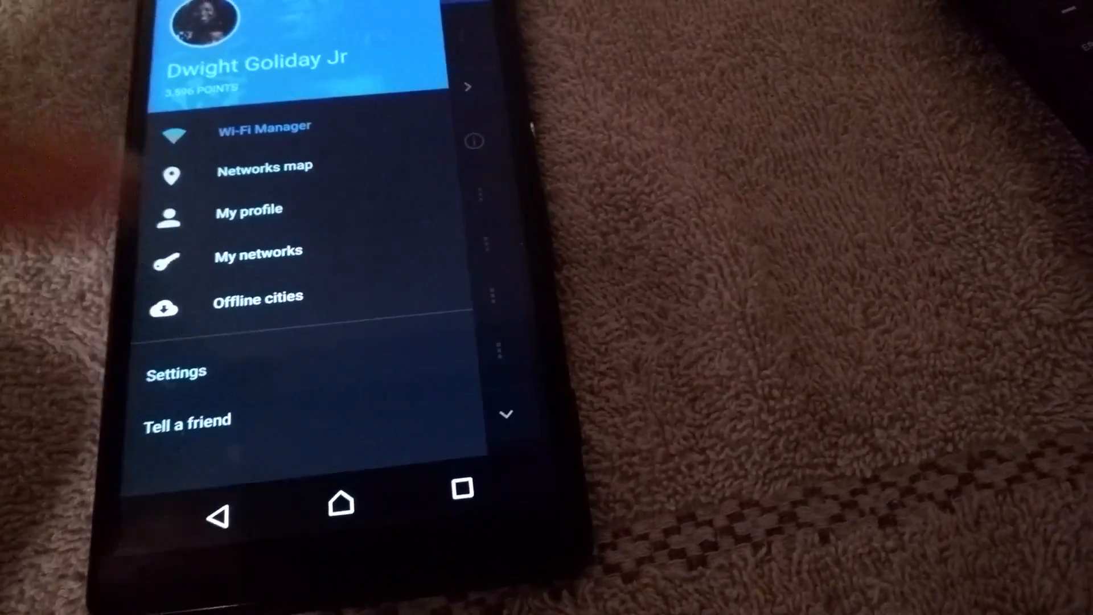
{"action": "left_click", "coordinate": [265, 127]}
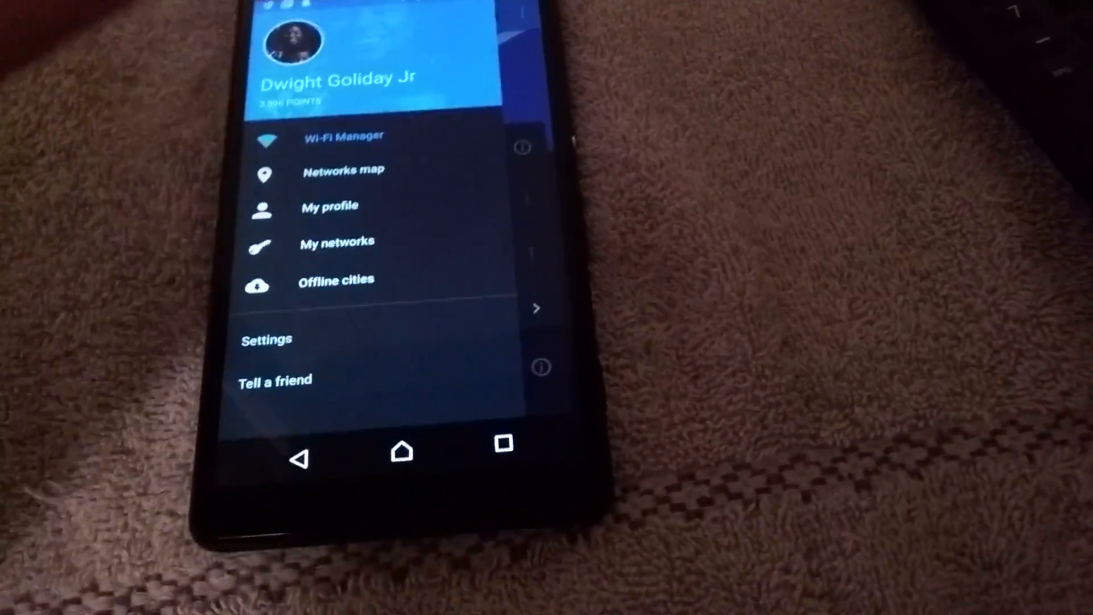
{"action": "left_click", "coordinate": [335, 280]}
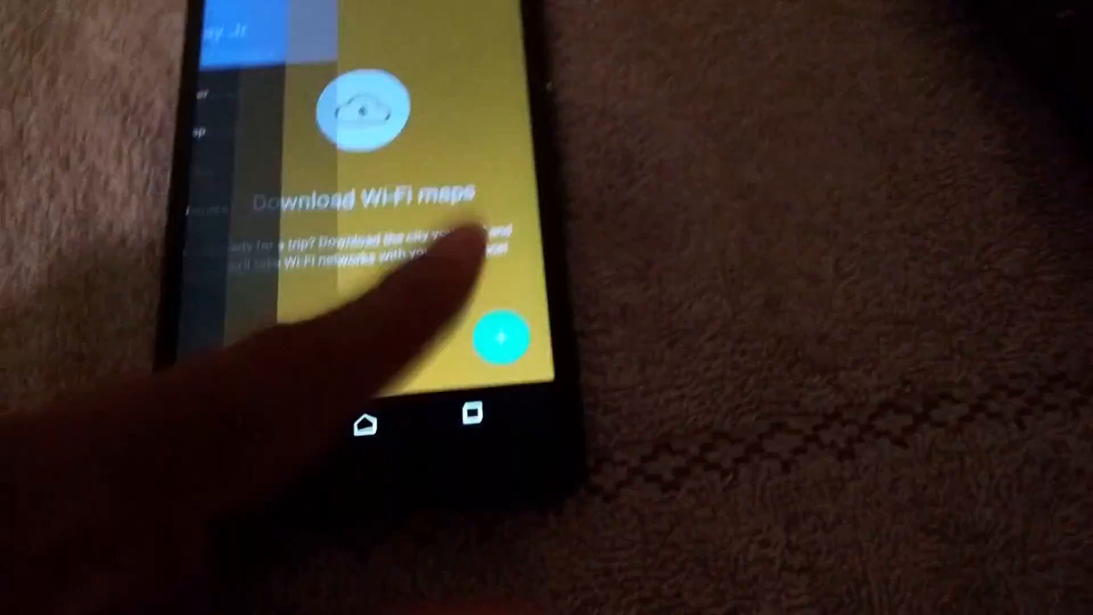